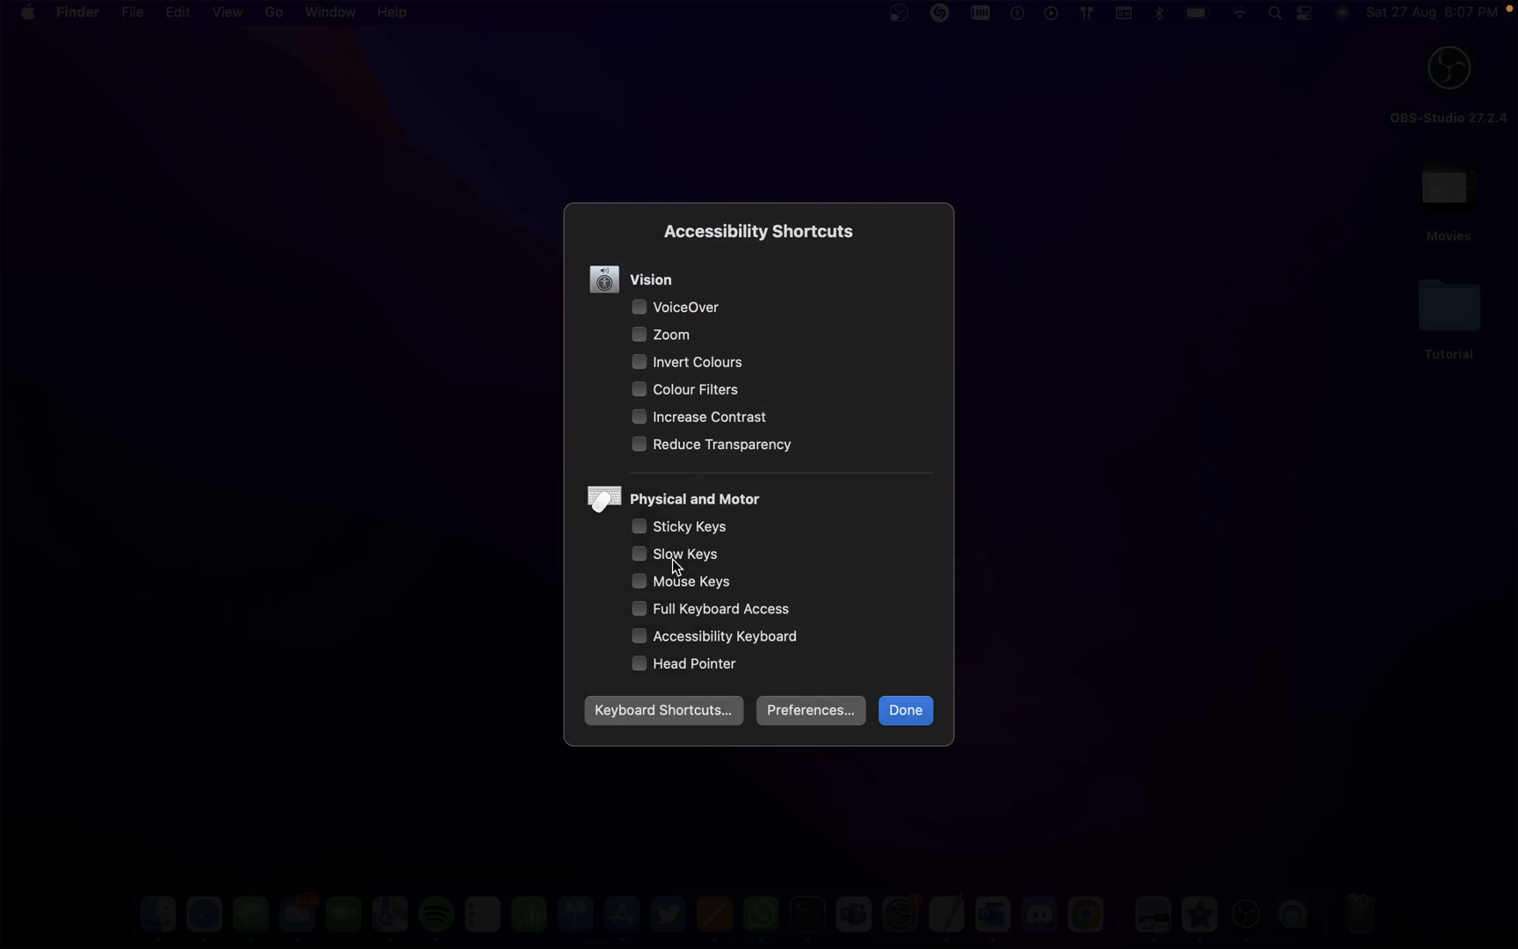
pyautogui.moveTo(646, 639)
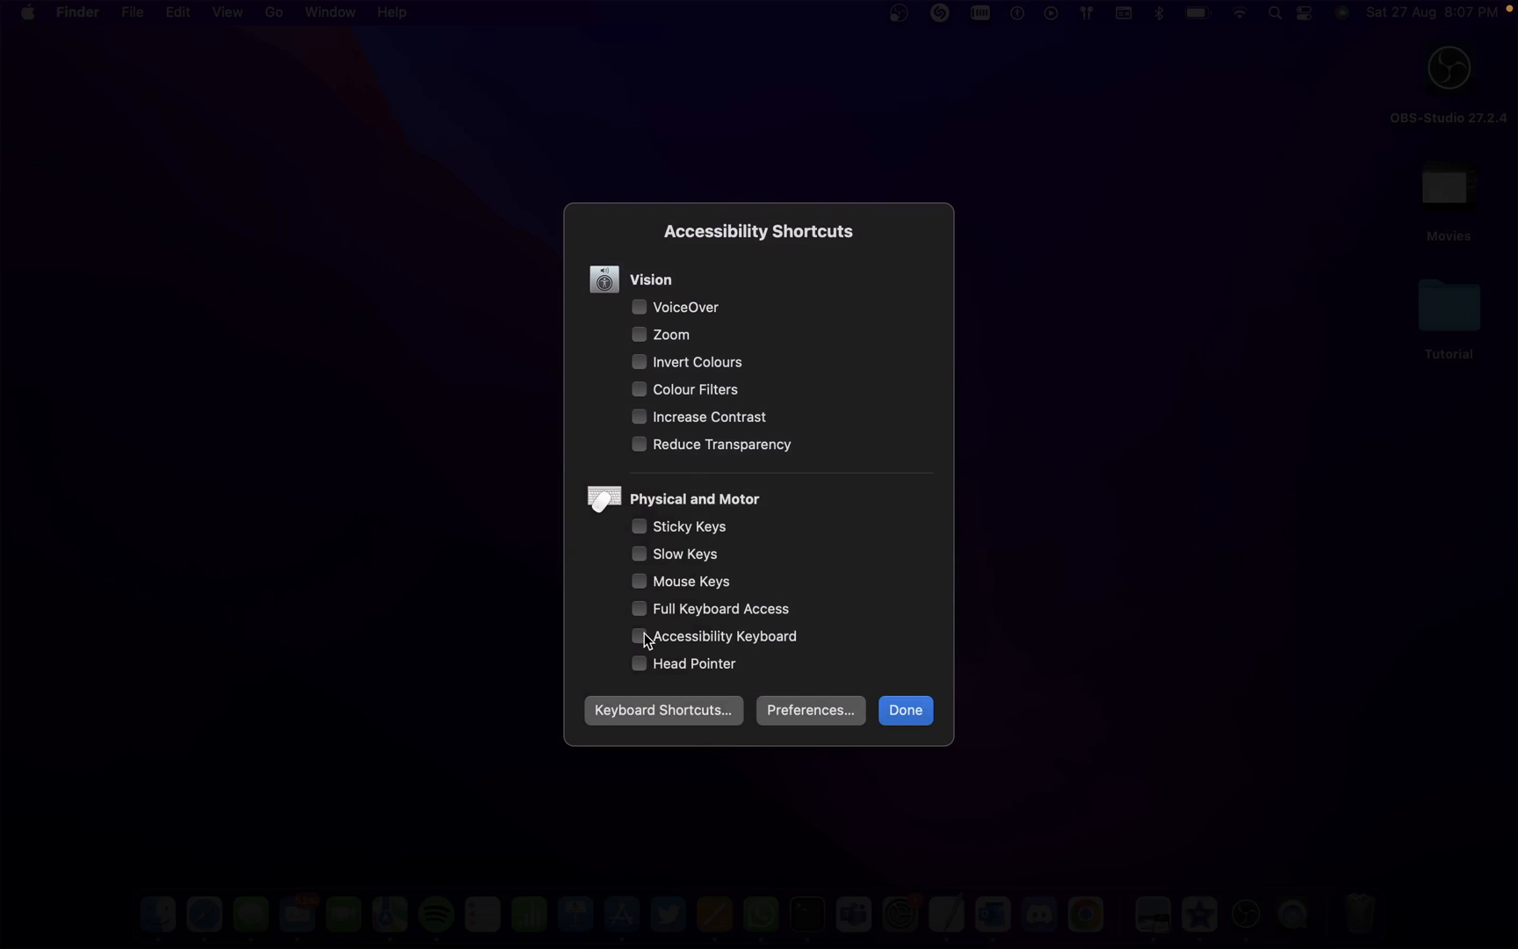
# Tick Accessibility Keyboard in the shortcuts panel and confirm with Done
pyautogui.click(637, 636)
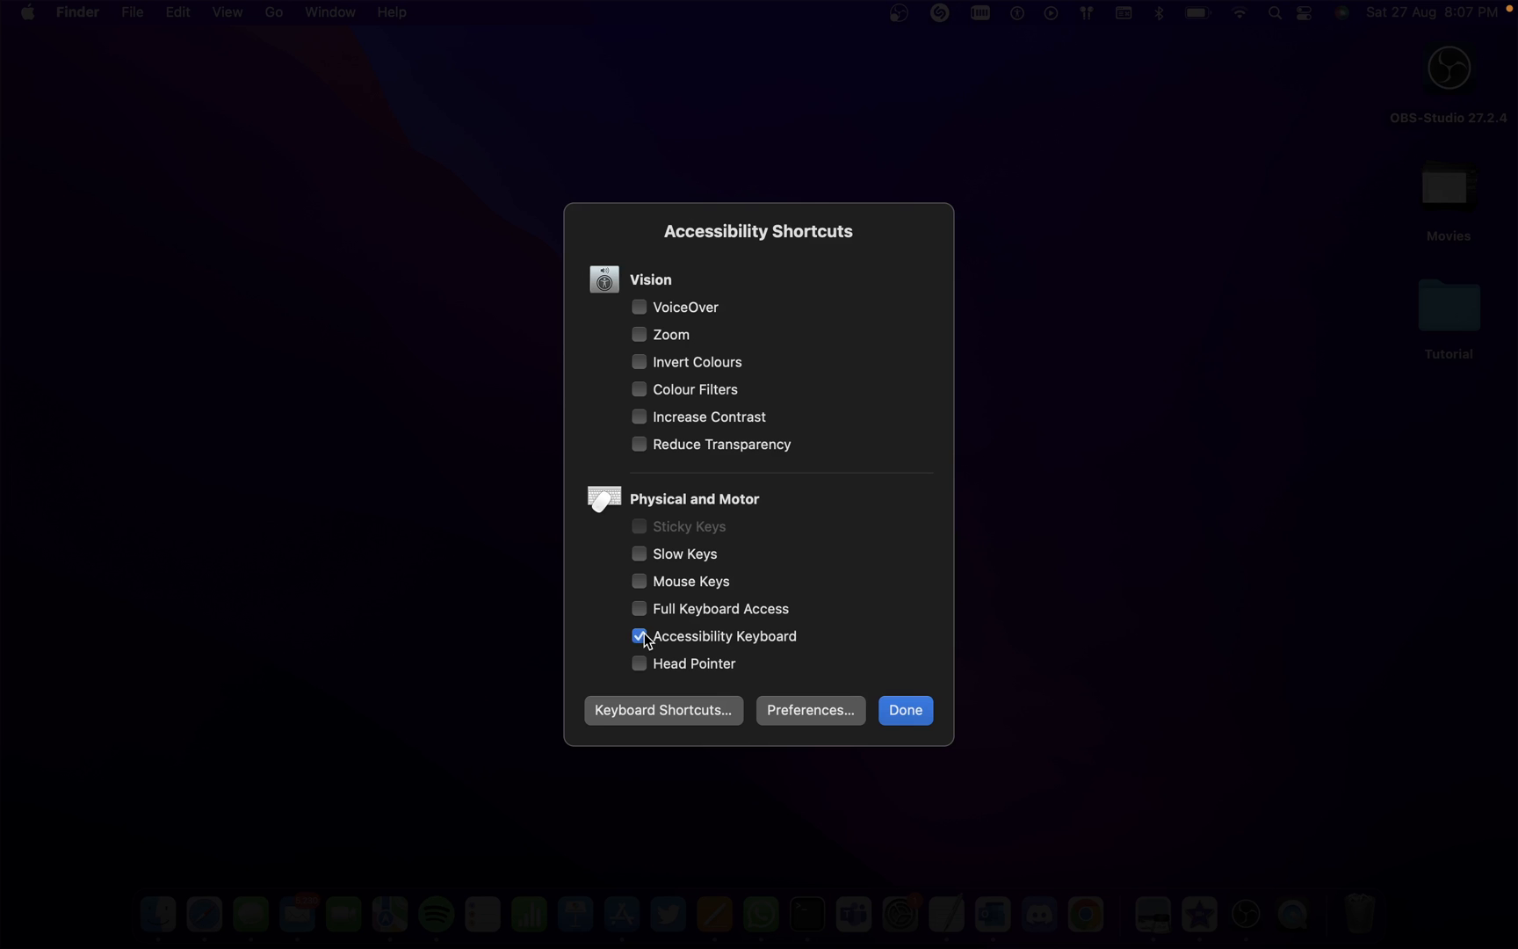
pyautogui.click(639, 636)
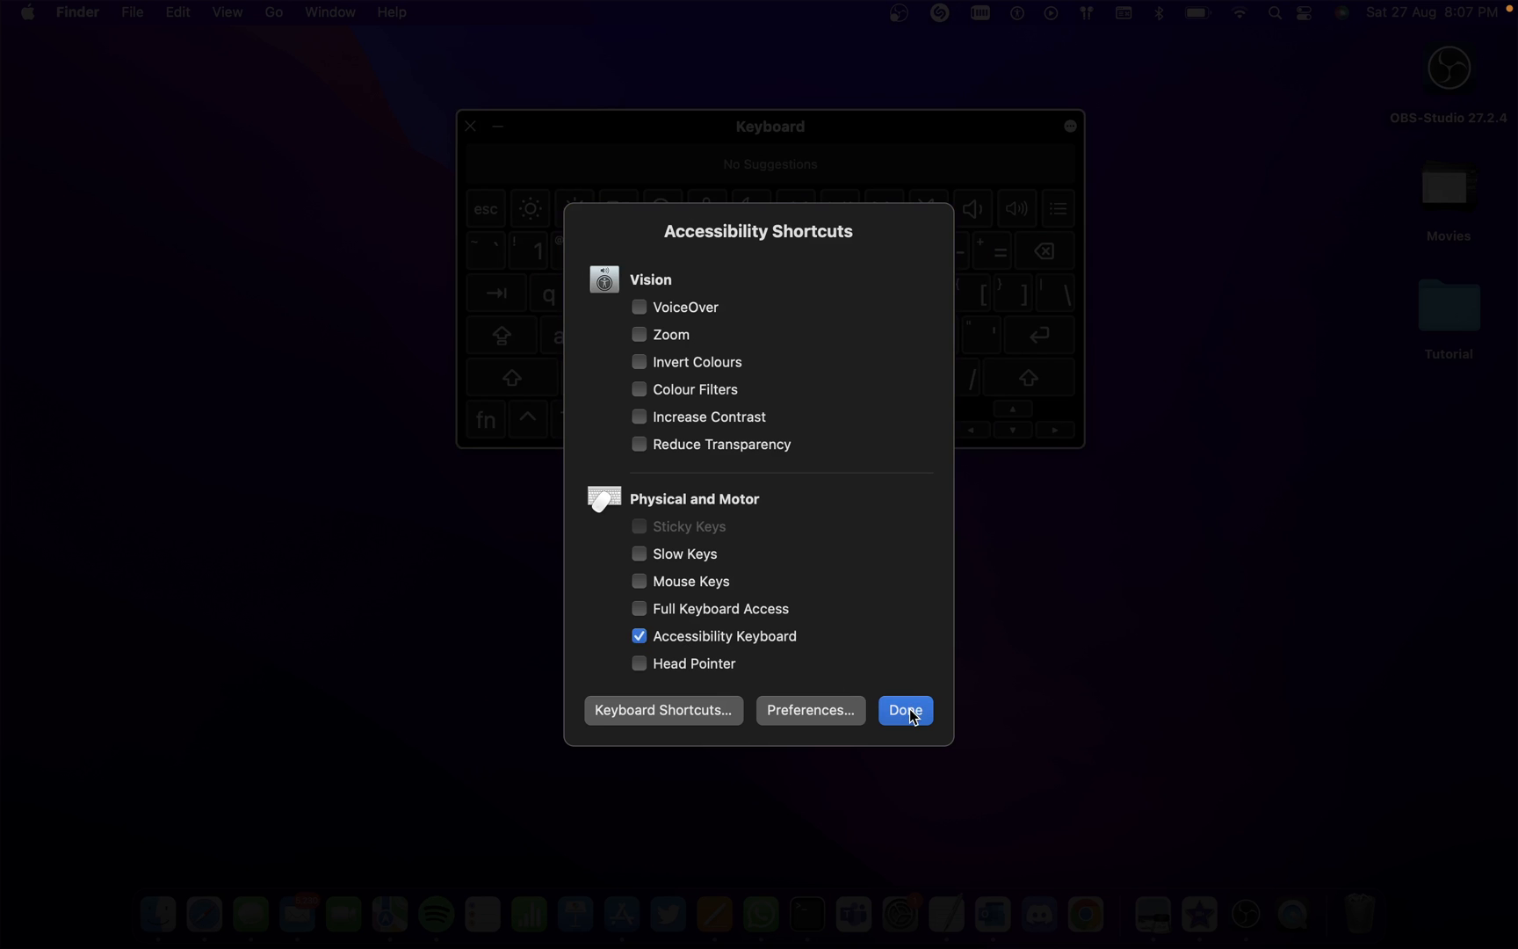
pyautogui.click(903, 710)
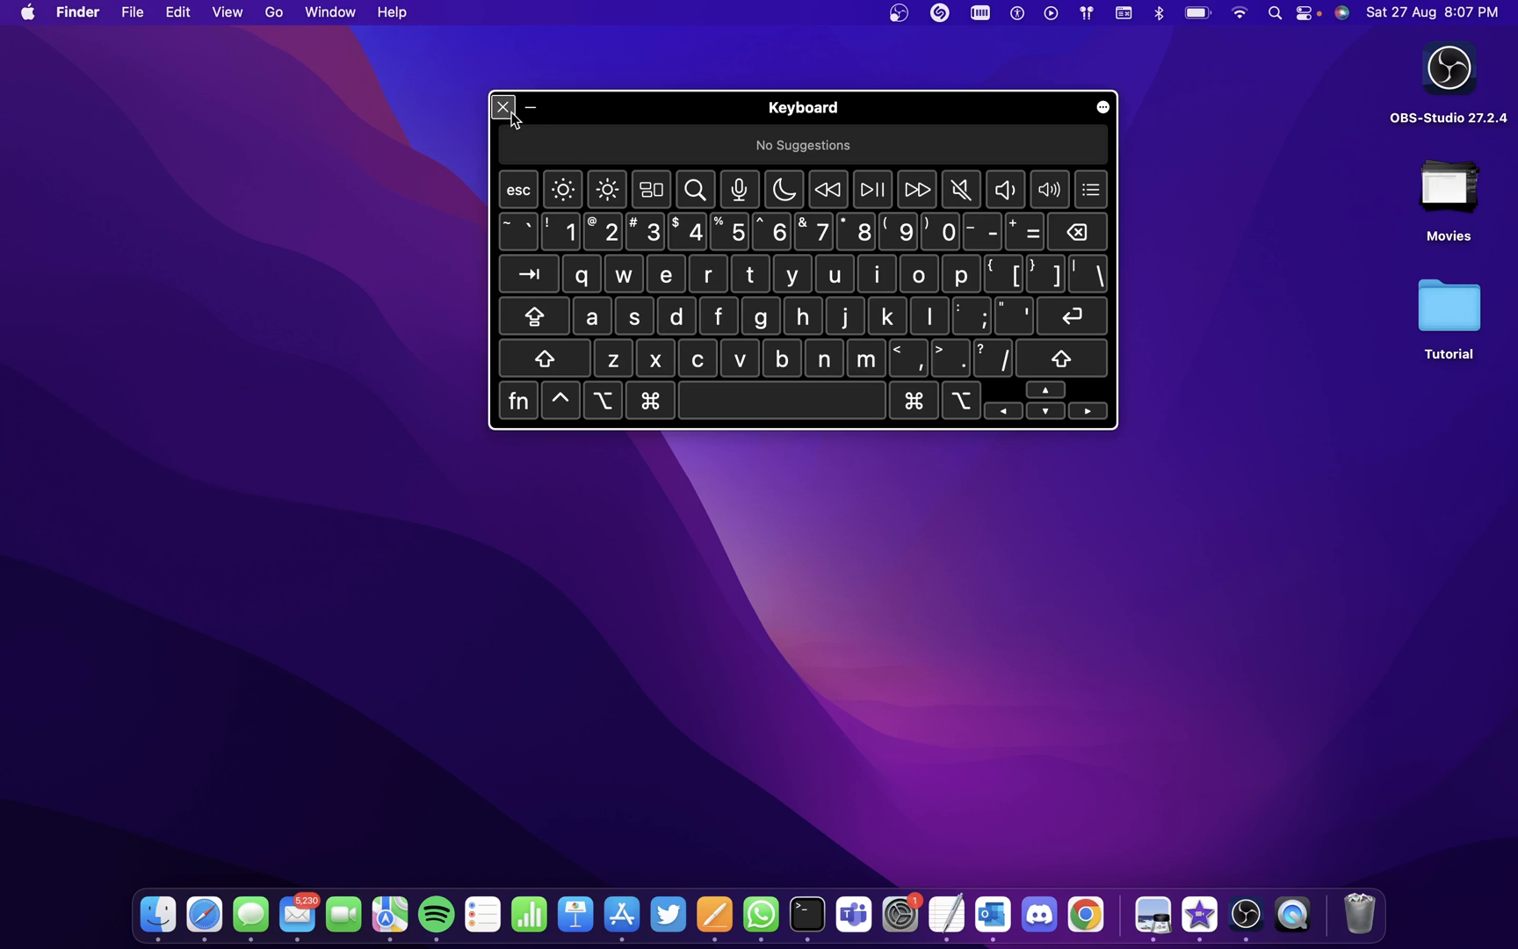
# Close the on-screen keyboard and go to System Preferences > Users & Groups
pyautogui.click(502, 107)
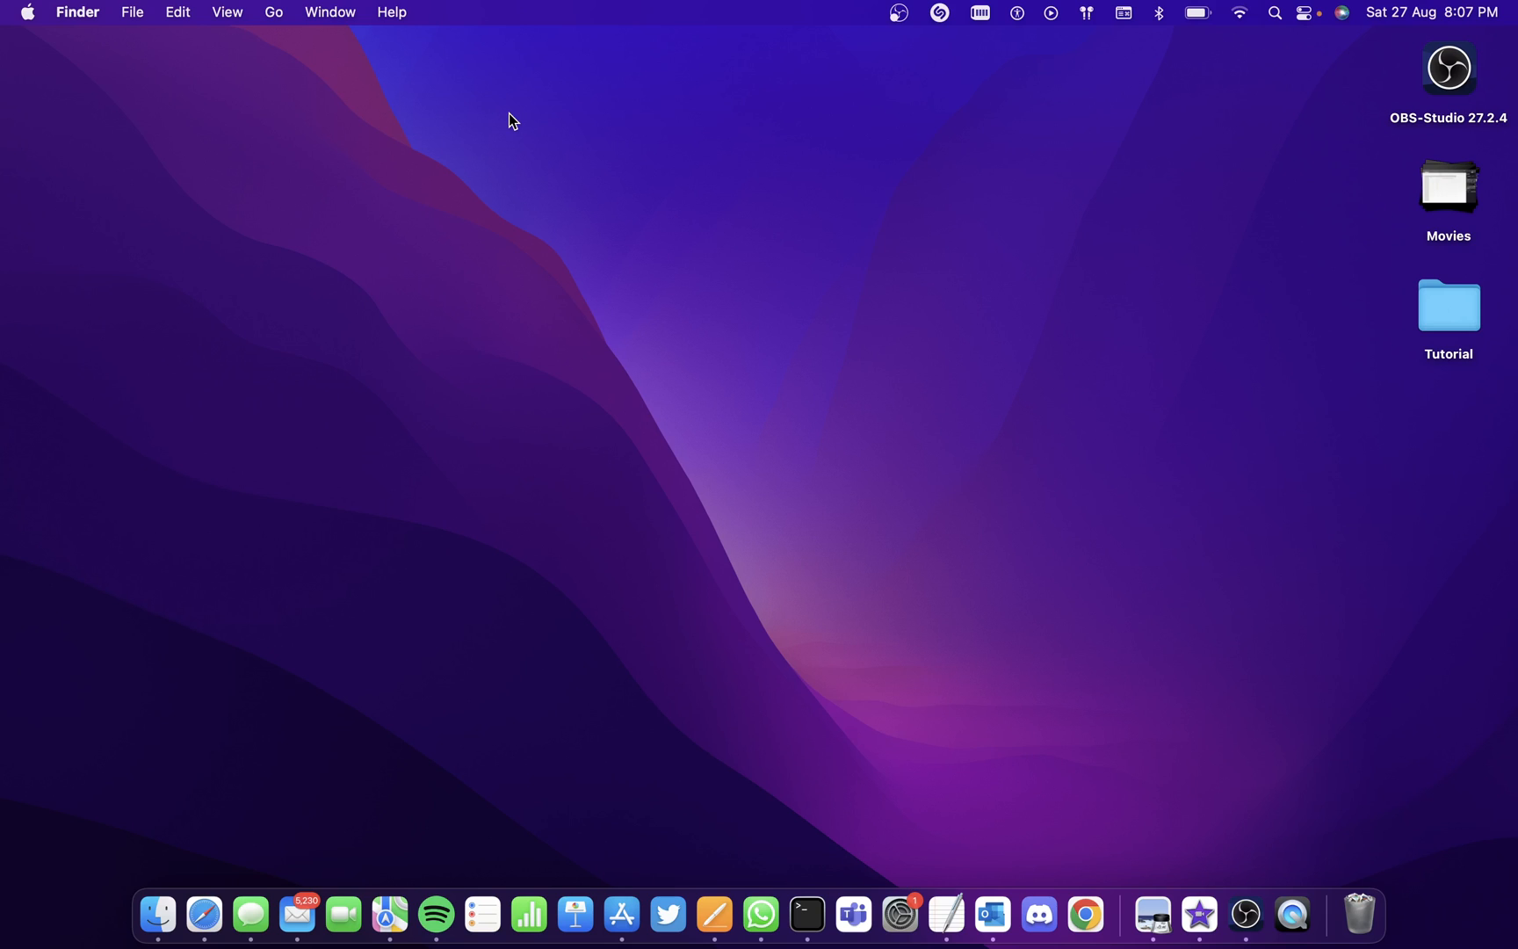
pyautogui.moveTo(159, 7)
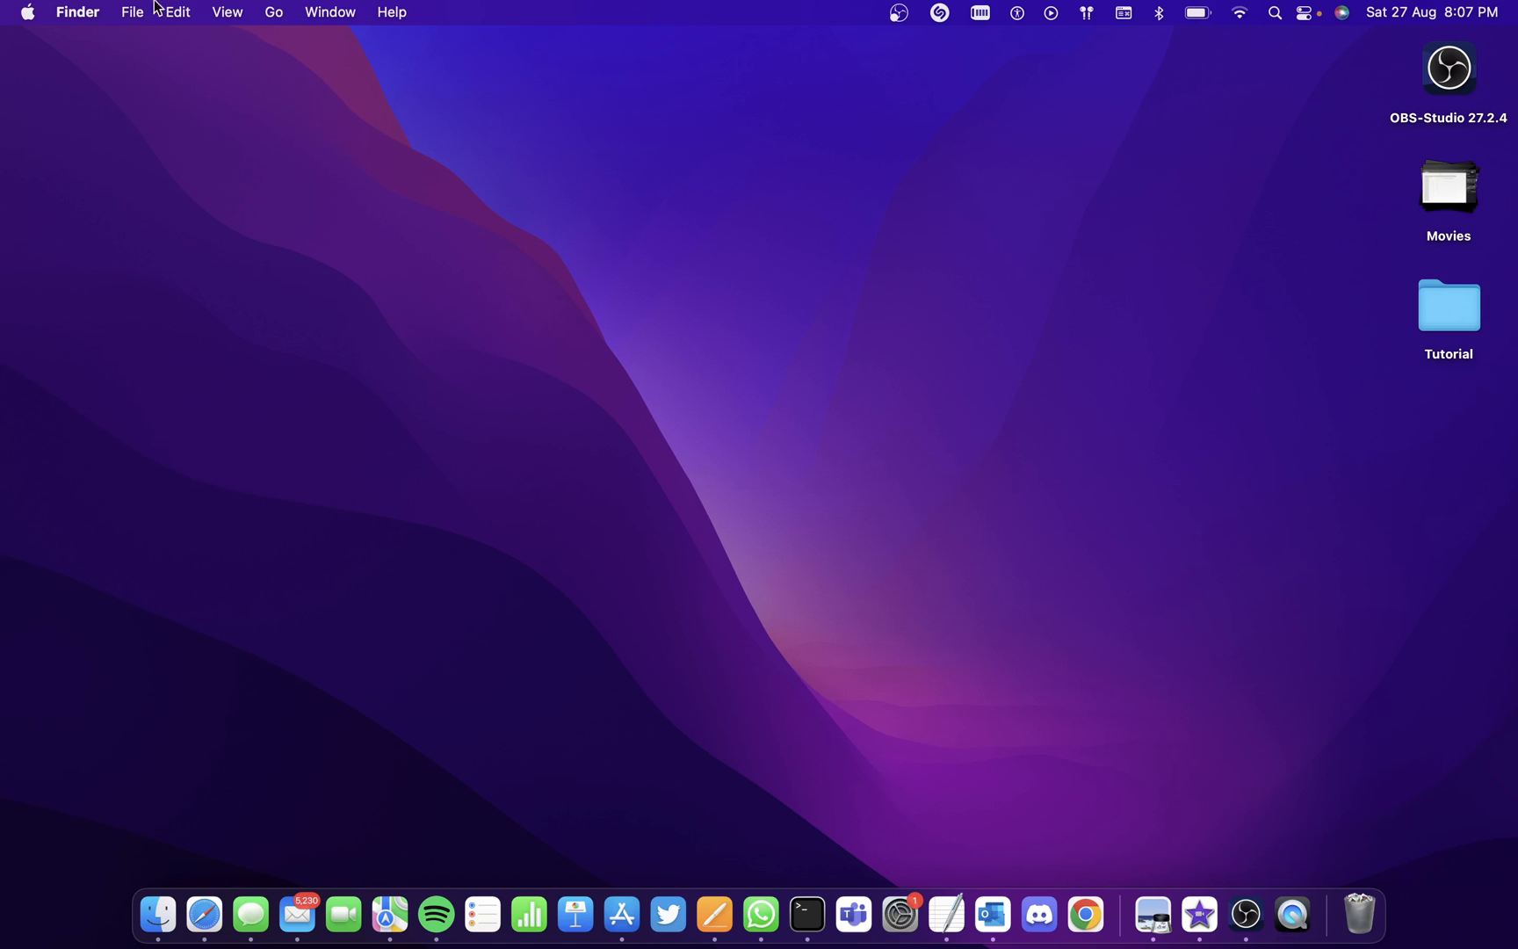
pyautogui.click(899, 913)
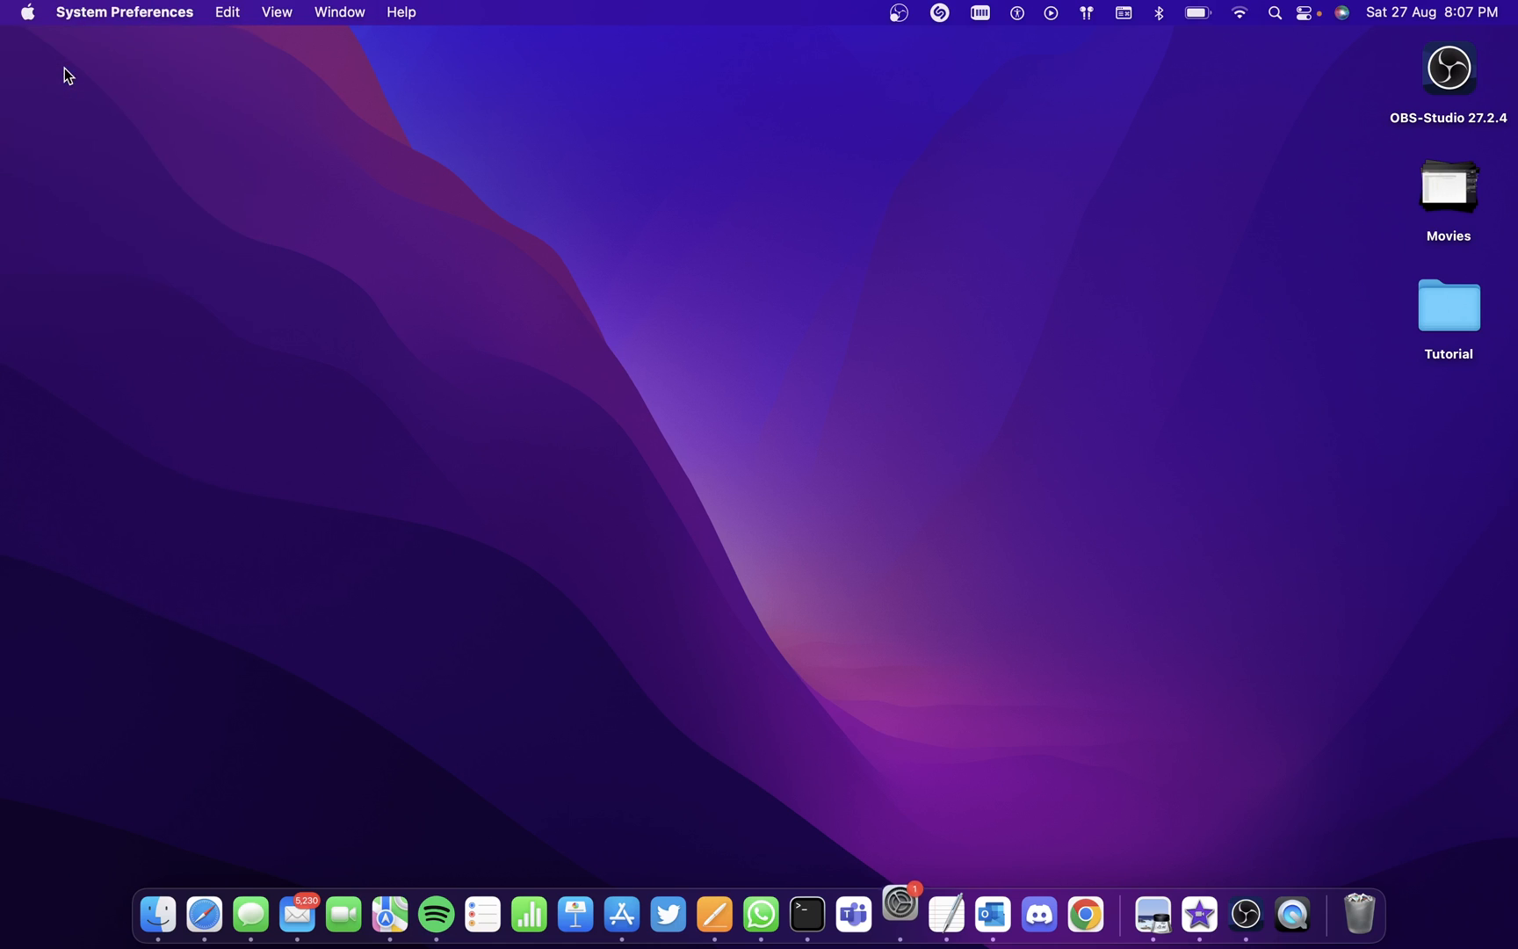
pyautogui.click(900, 914)
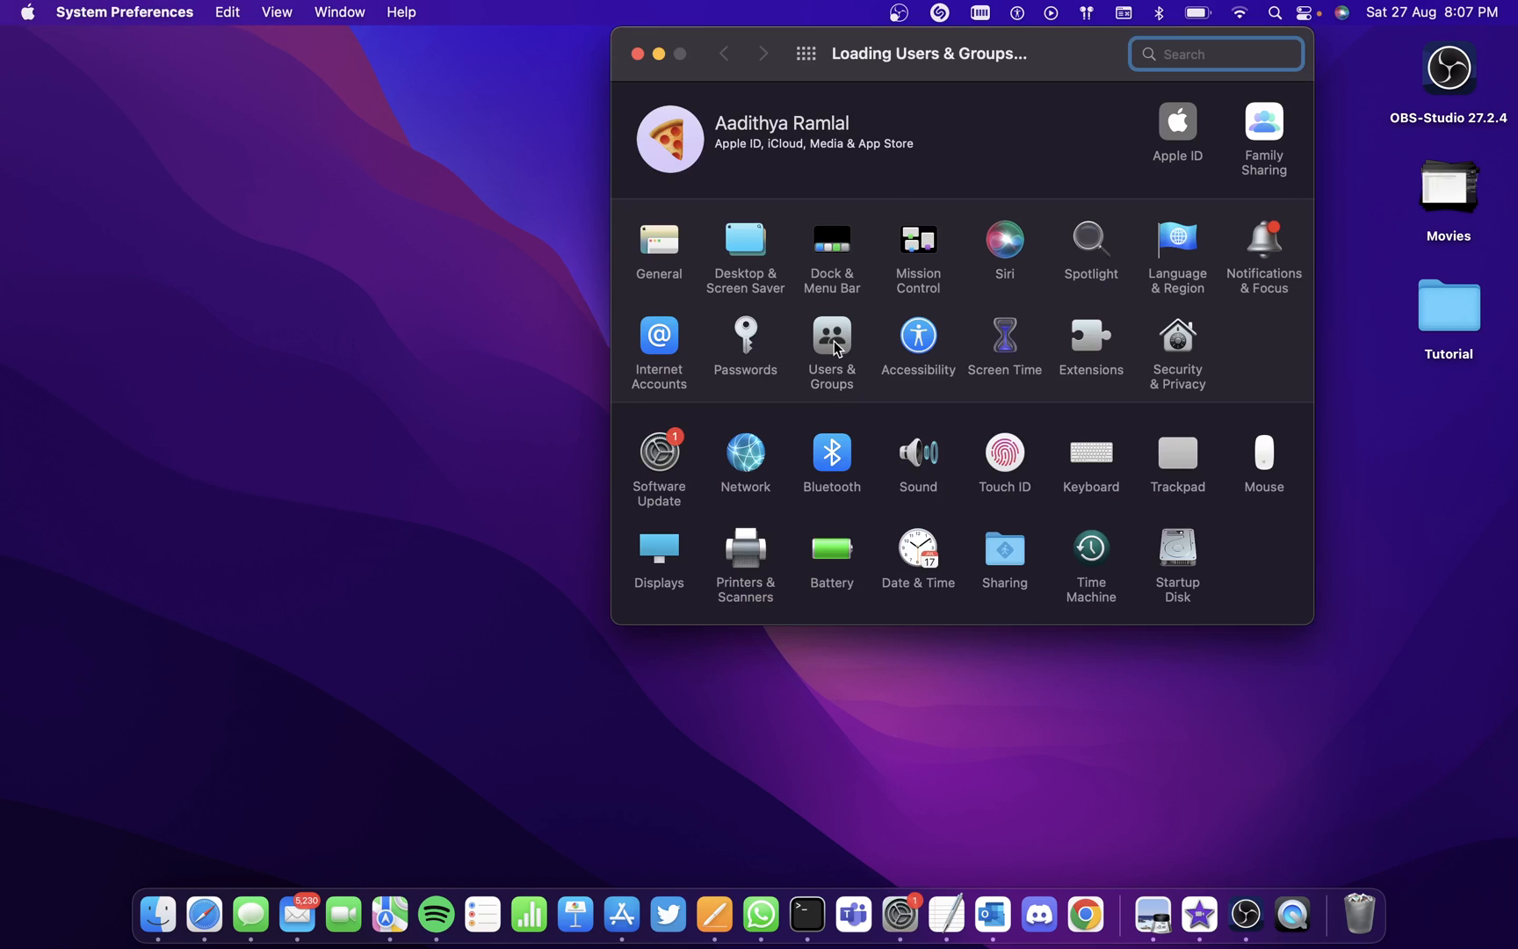
pyautogui.click(831, 344)
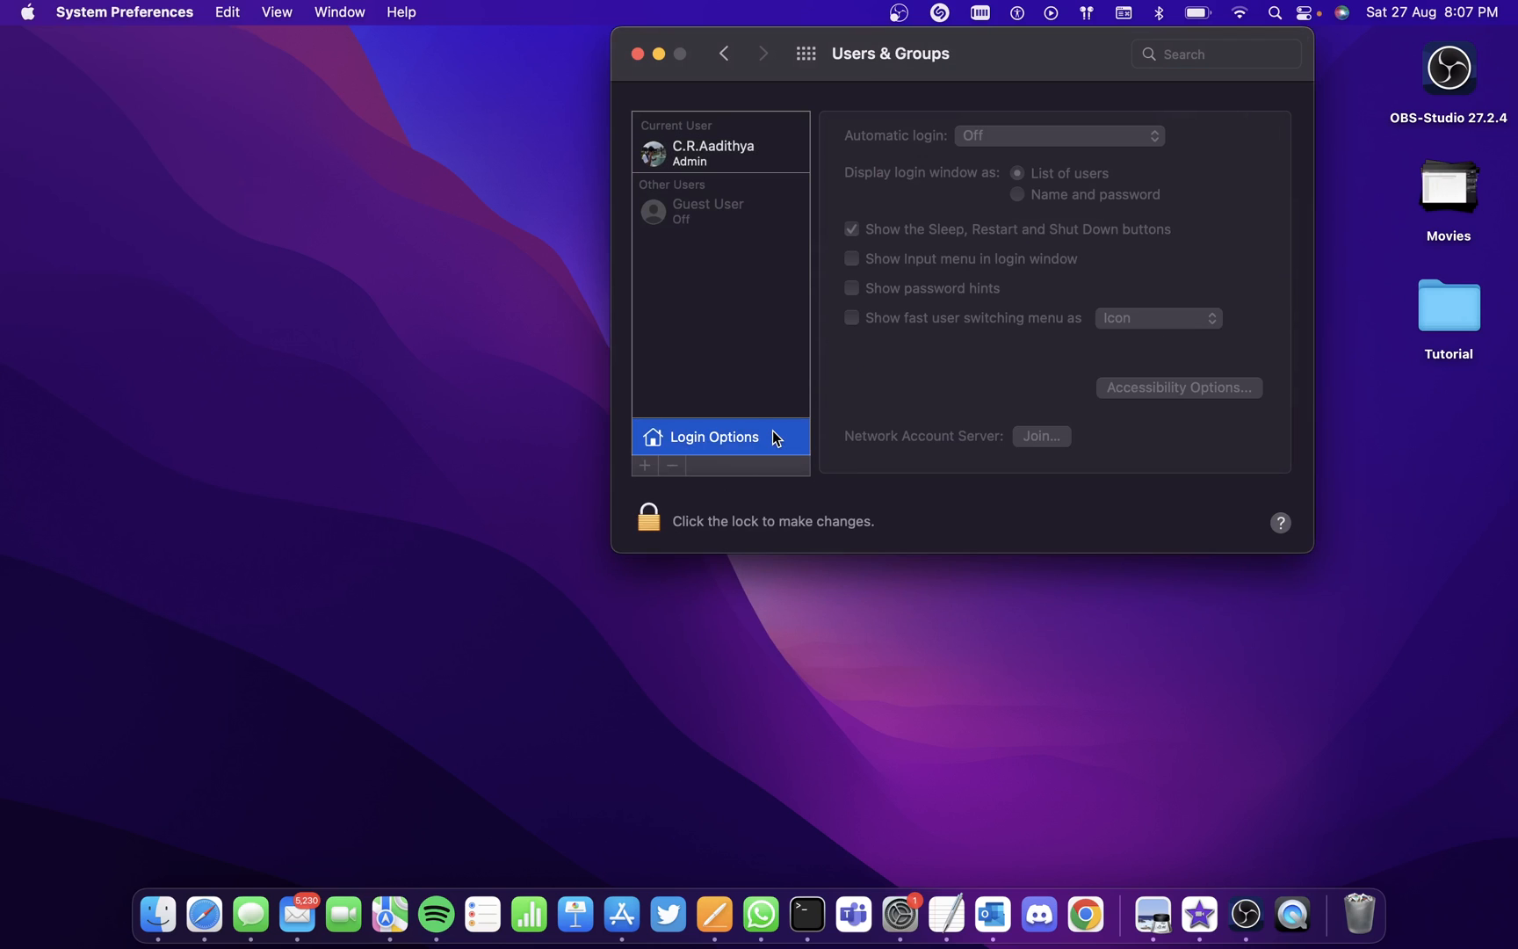
# Unlock Users & Groups with the password and show the login-window Accessibility Options list
pyautogui.click(649, 516)
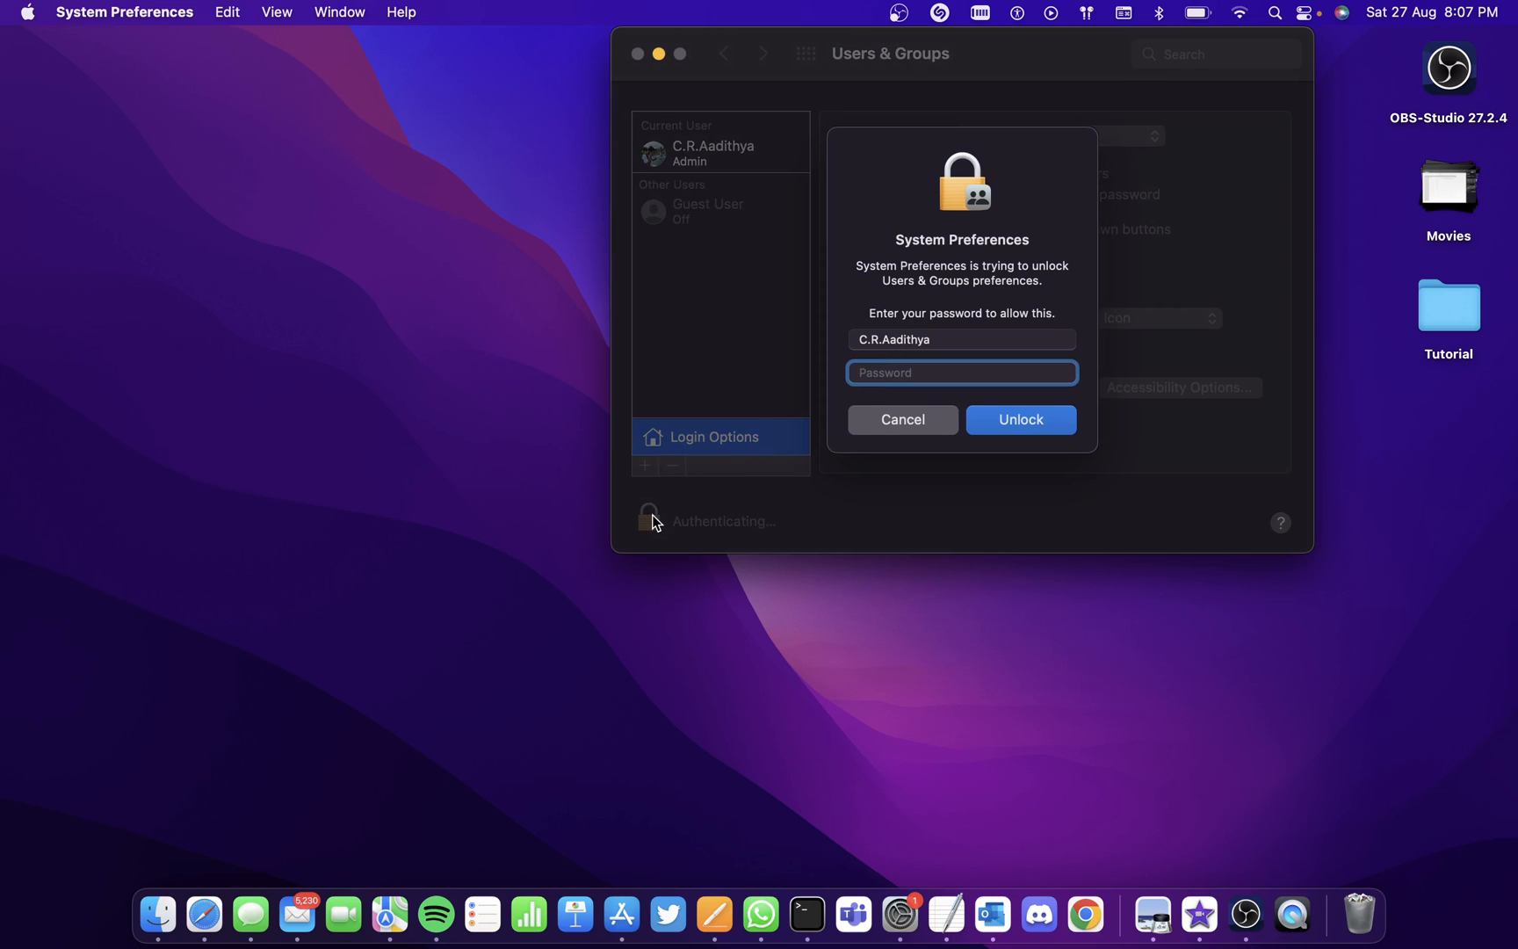
pyautogui.write('password')
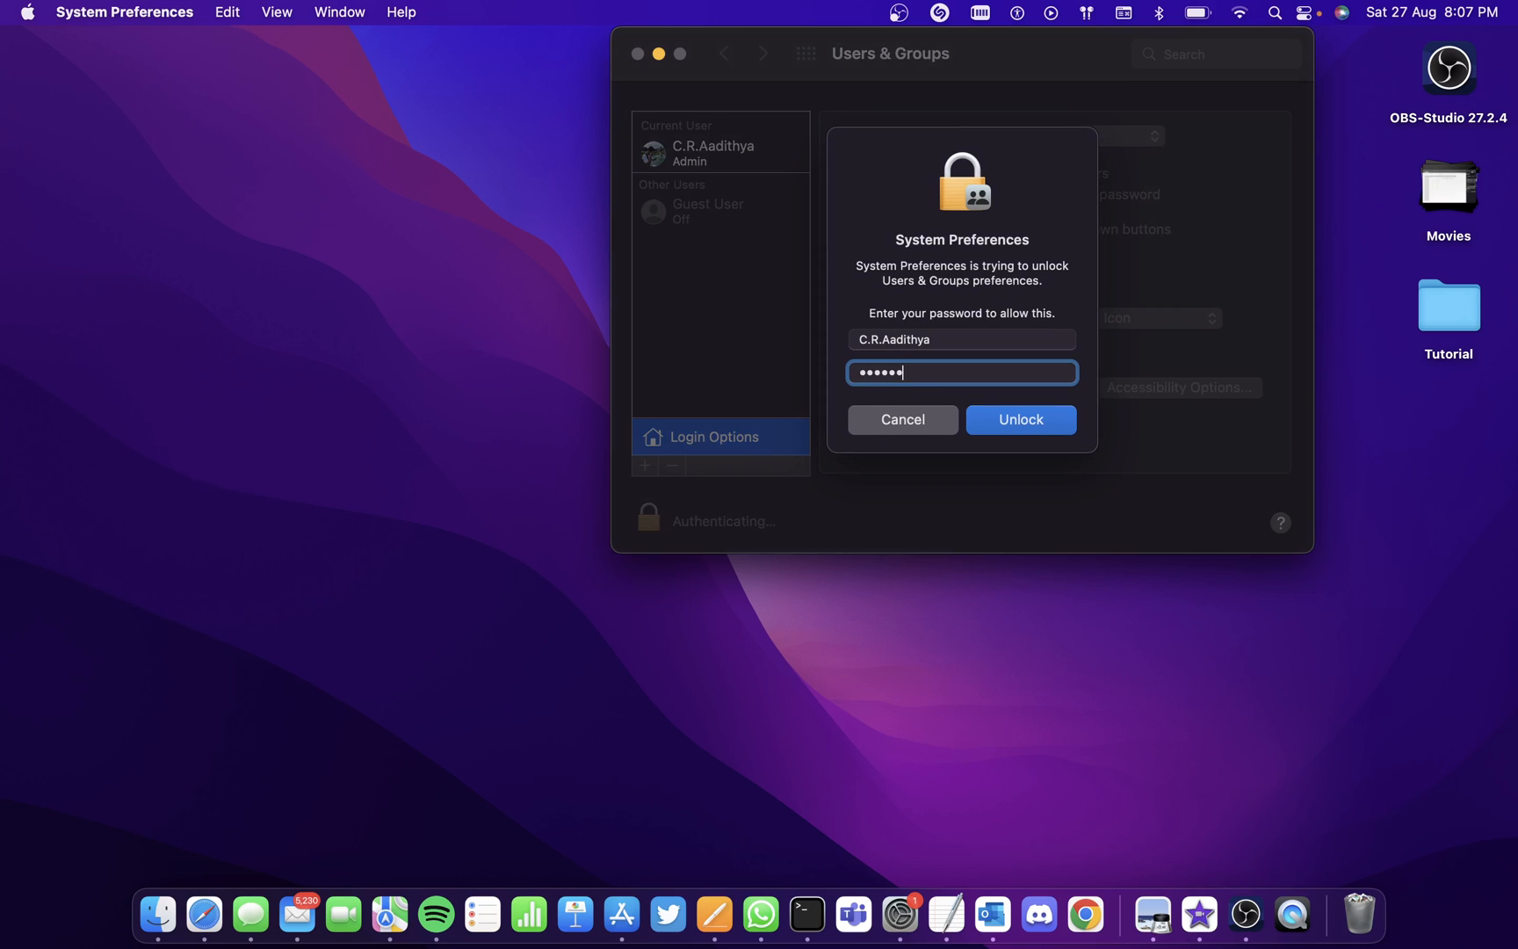
pyautogui.click(1019, 420)
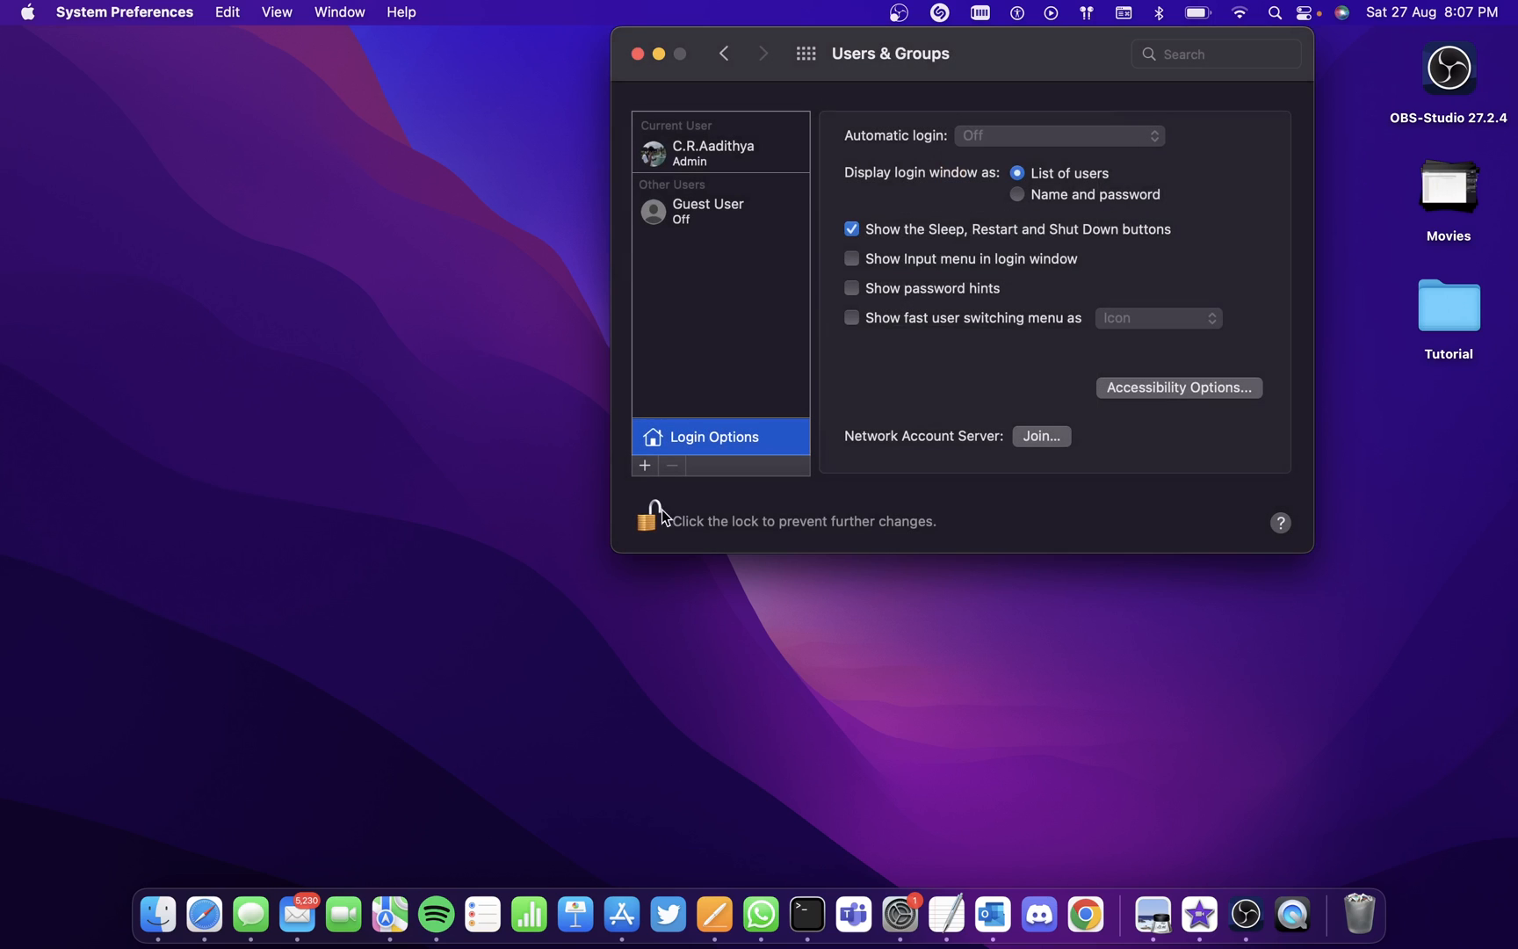
pyautogui.click(1177, 387)
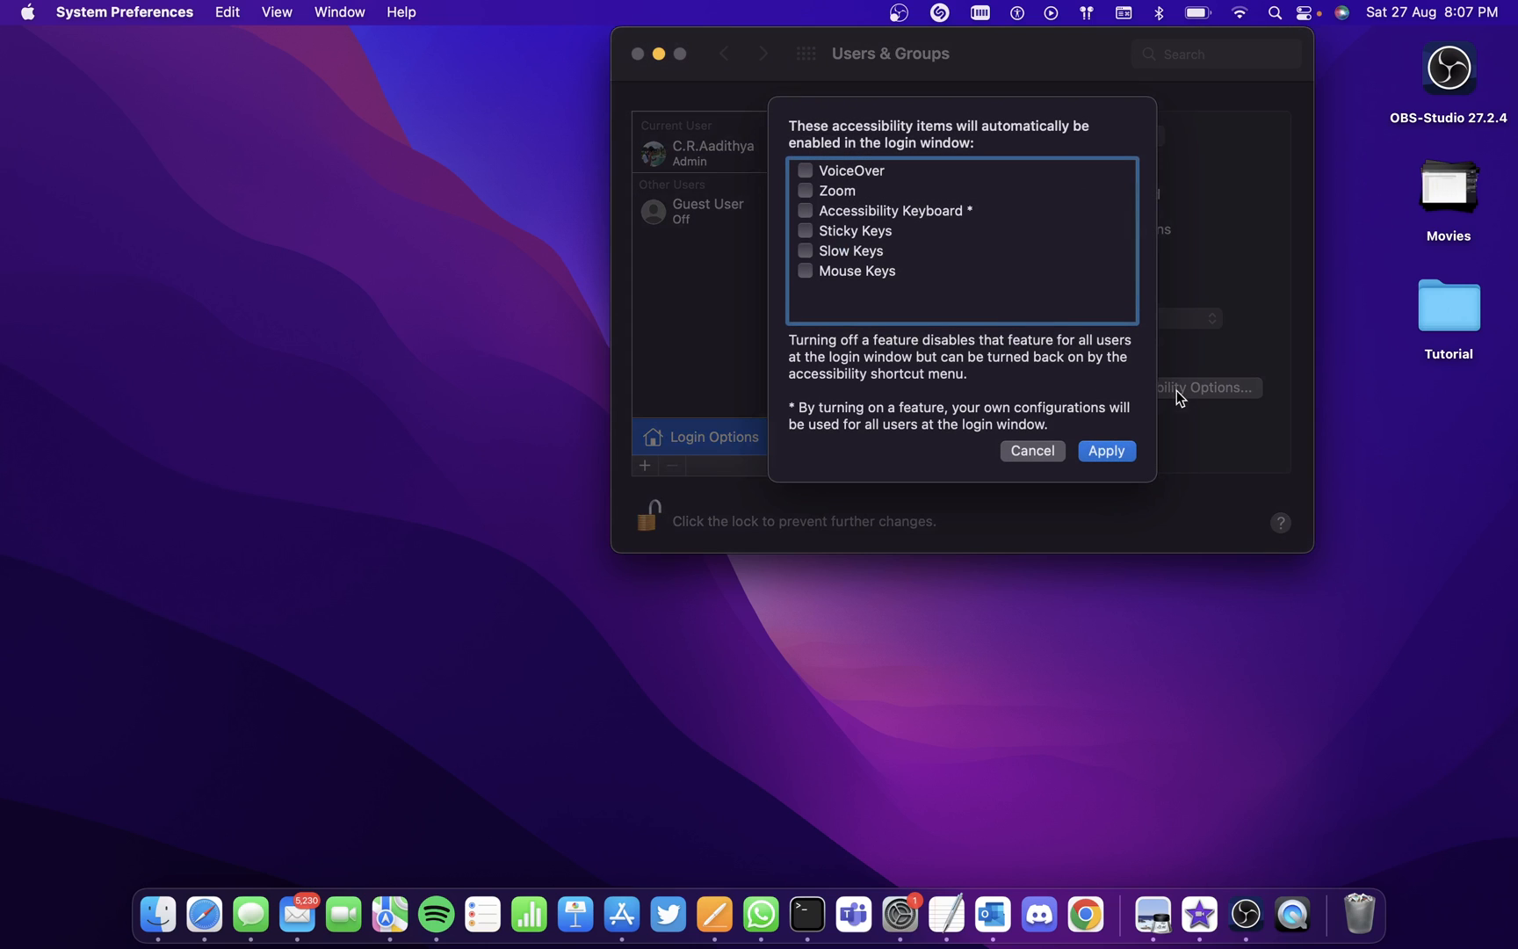
pyautogui.moveTo(812, 216)
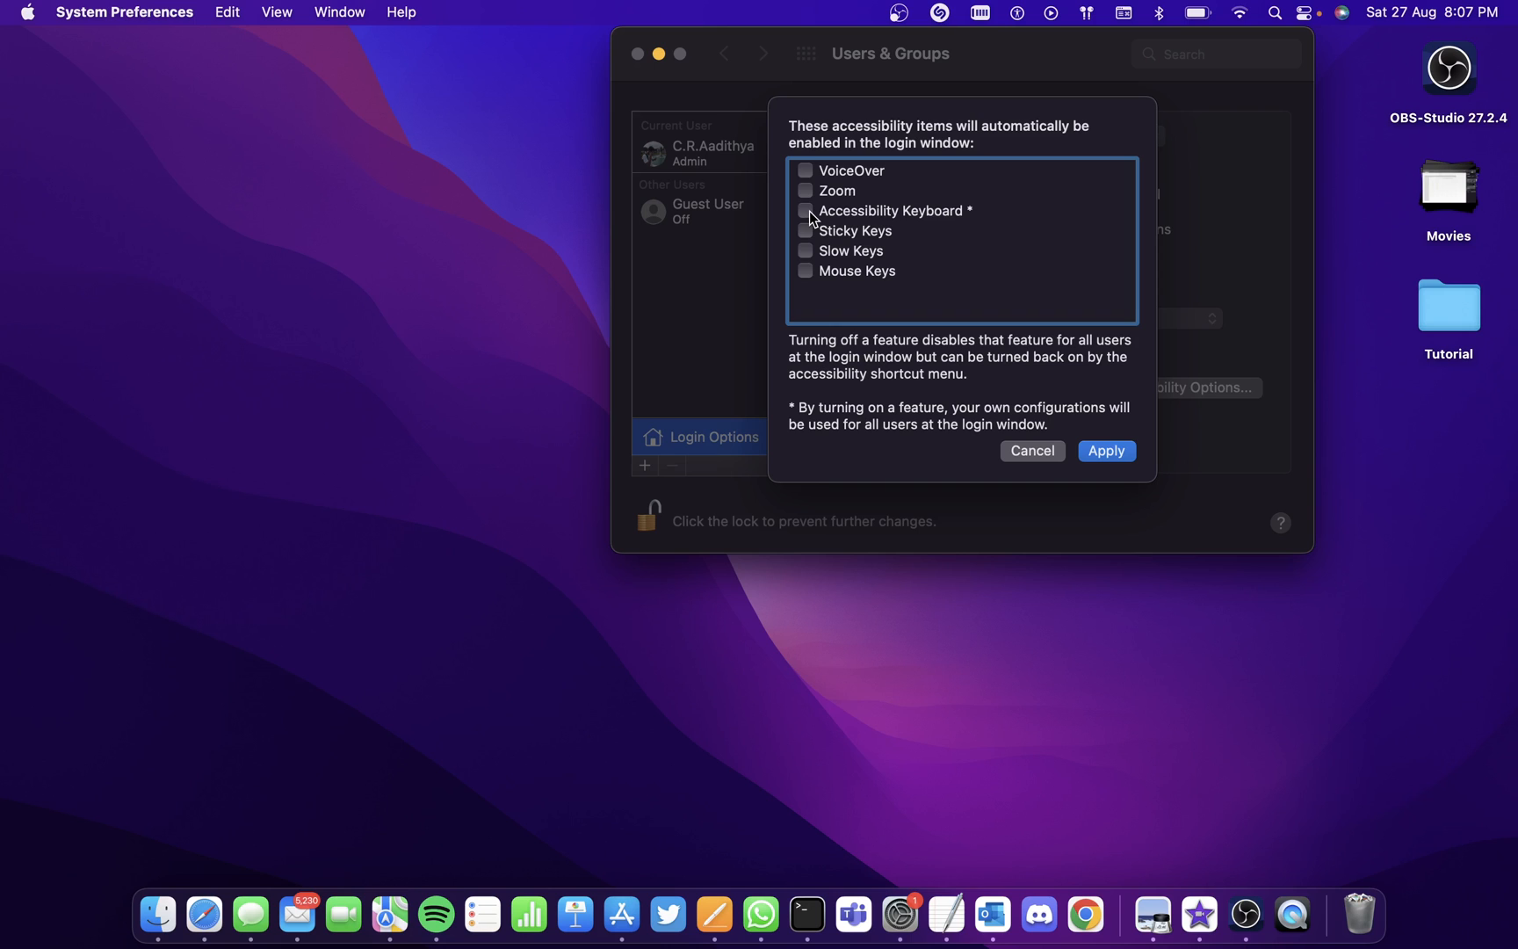